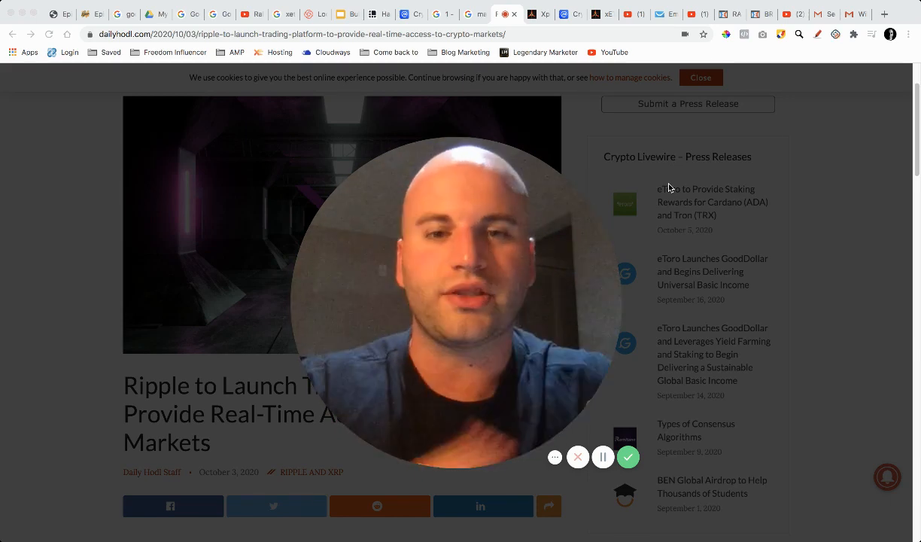
mouse_move(603, 179)
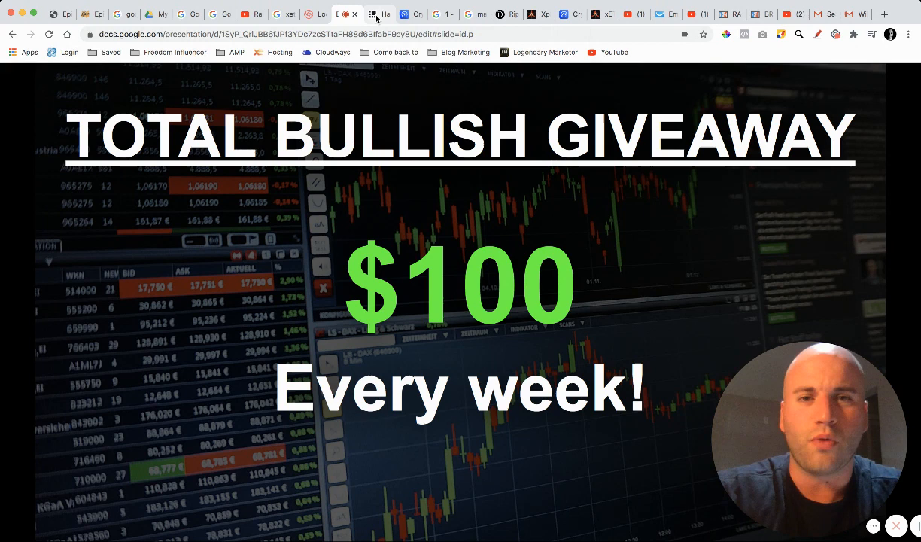
View the Ledger hardware wallet page and scroll briefly through it
left_click(352, 13)
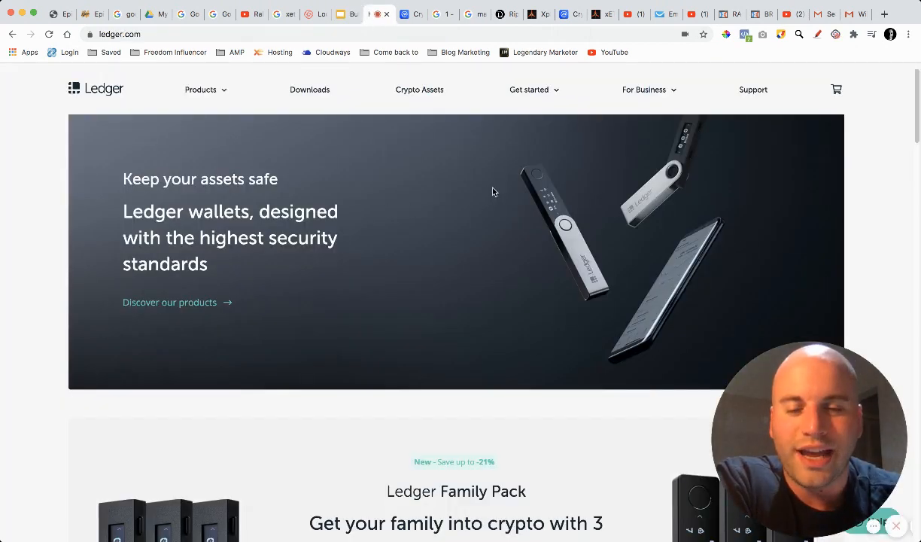
mouse_move(343, 27)
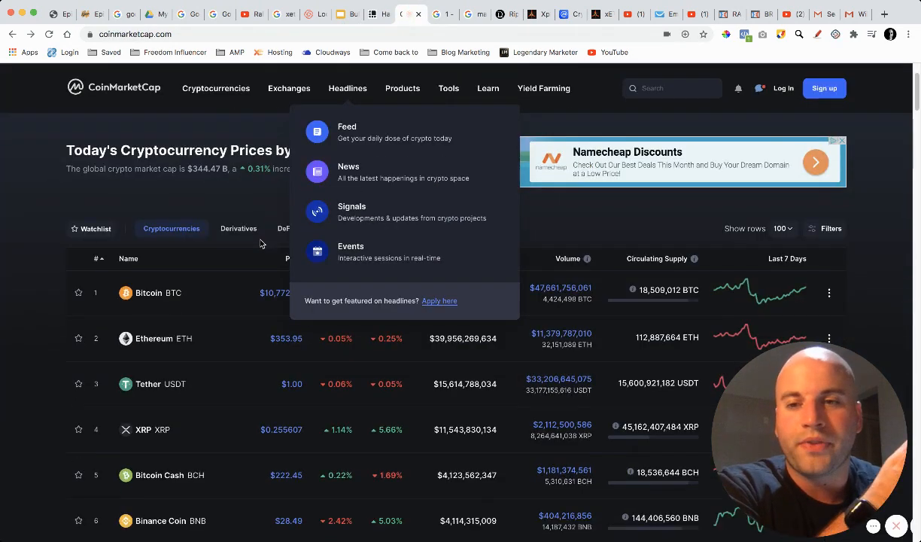
scroll("down", 3)
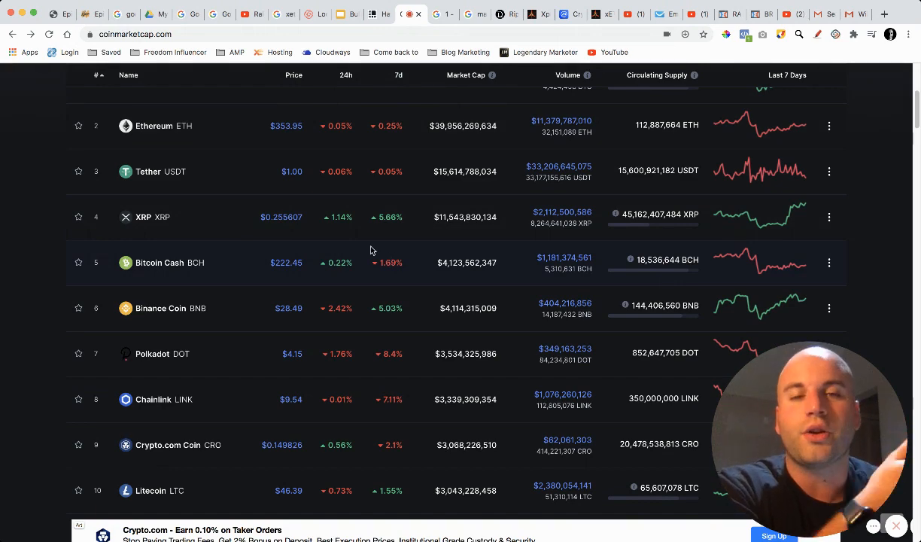
scroll("up", 3)
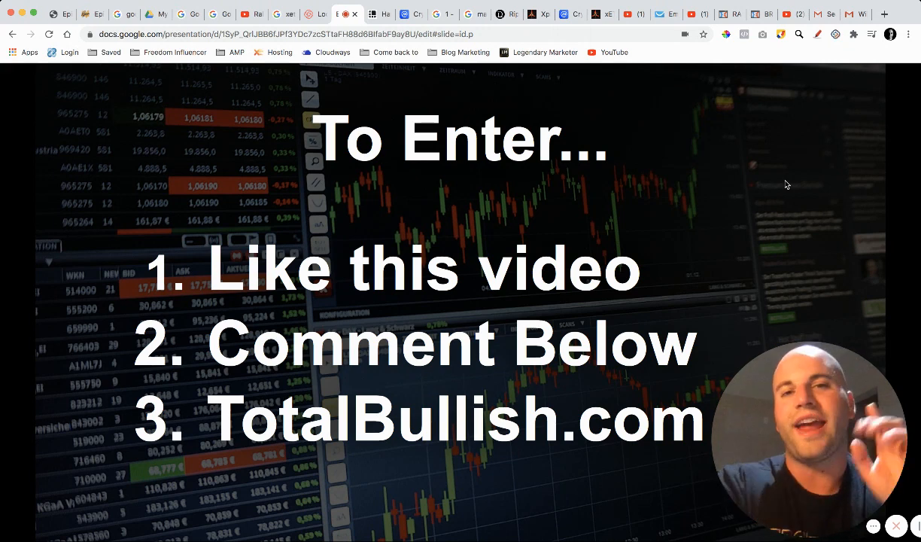
mouse_move(767, 96)
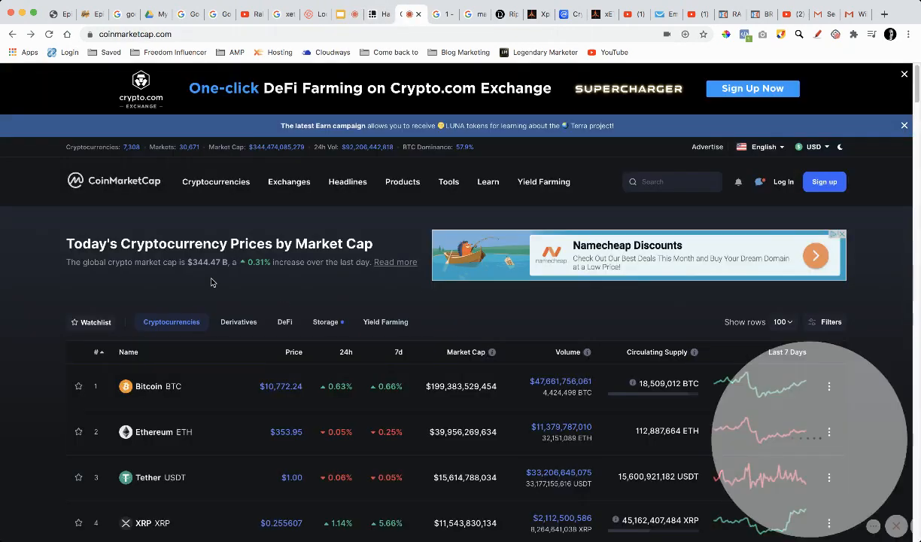
Scroll down through the CoinMarketCap price table and back toward its top rows
scroll("down", 3)
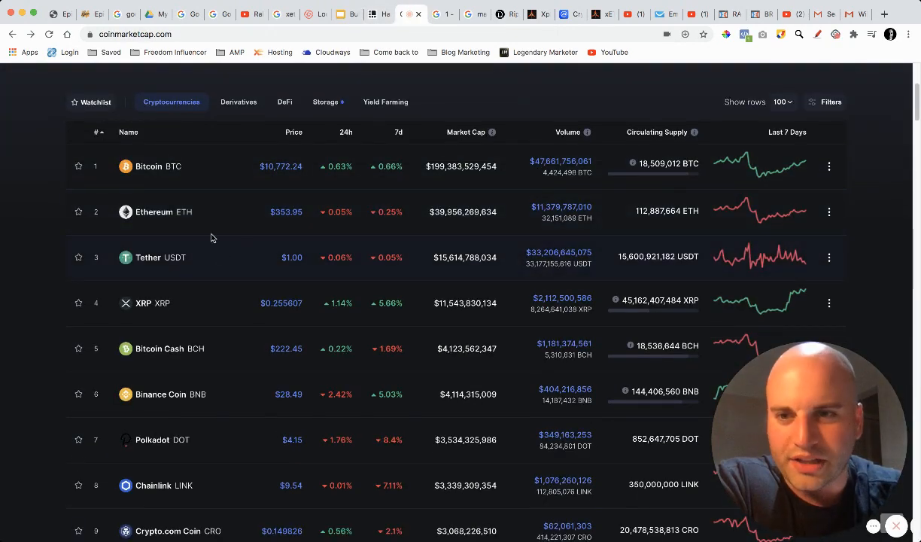
scroll("down", 3)
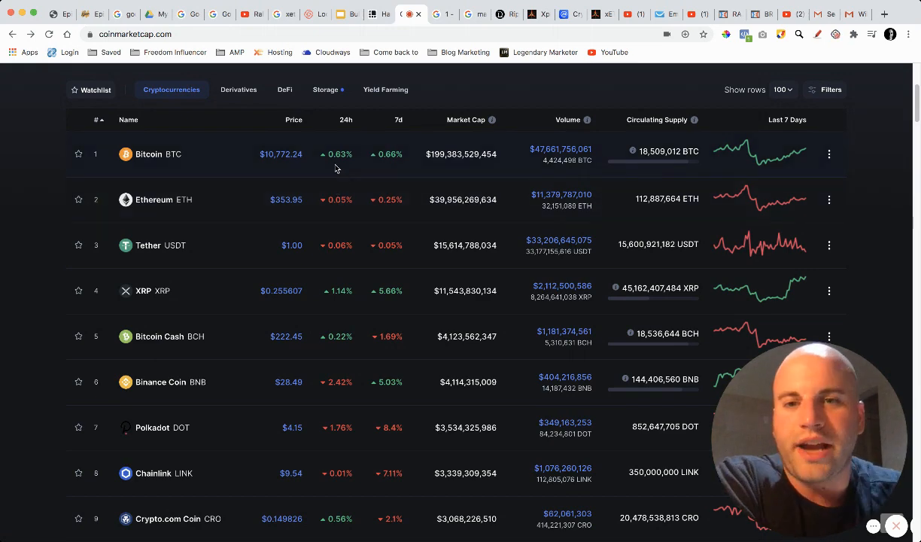
scroll("down", 3)
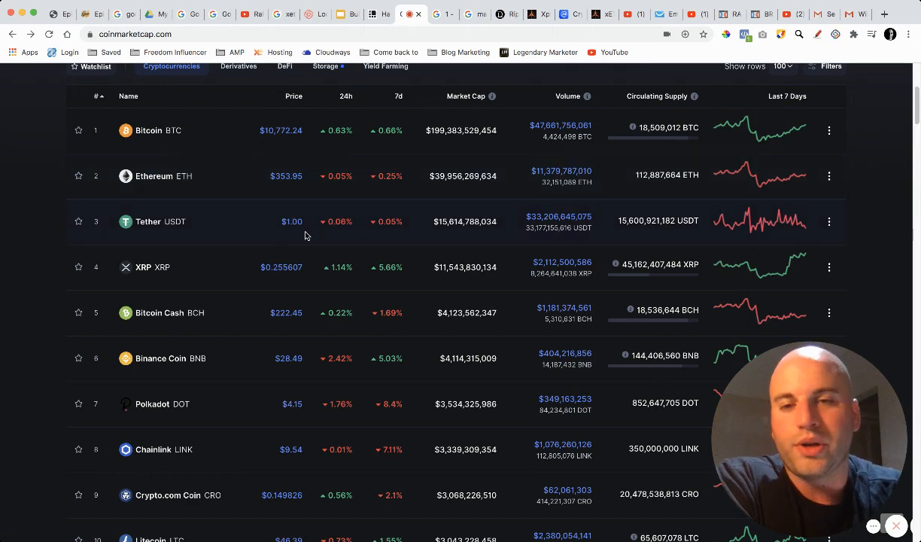
scroll("down", 3)
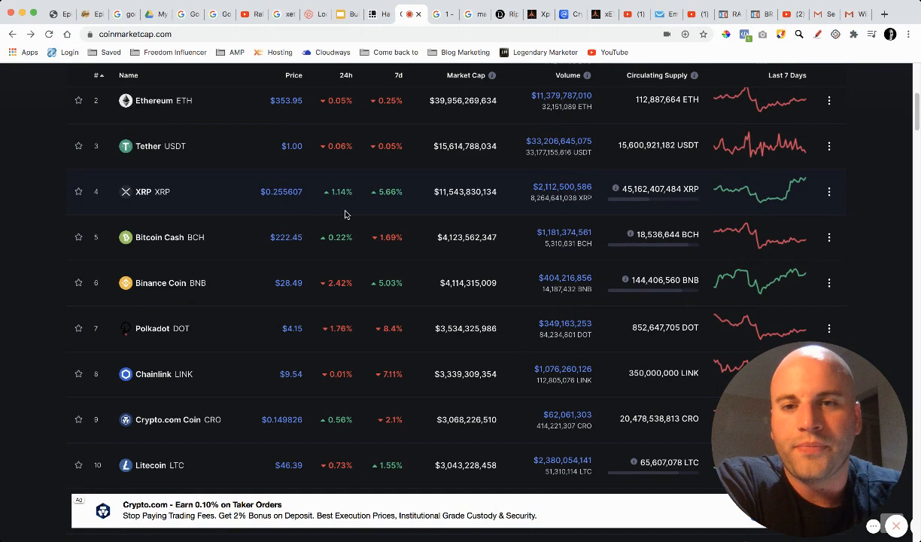
mouse_move(337, 210)
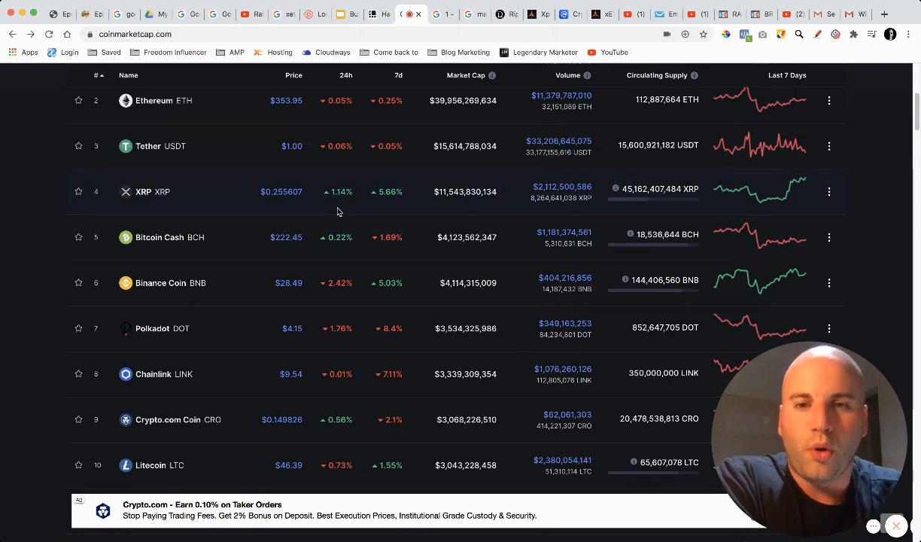
scroll("up", 3)
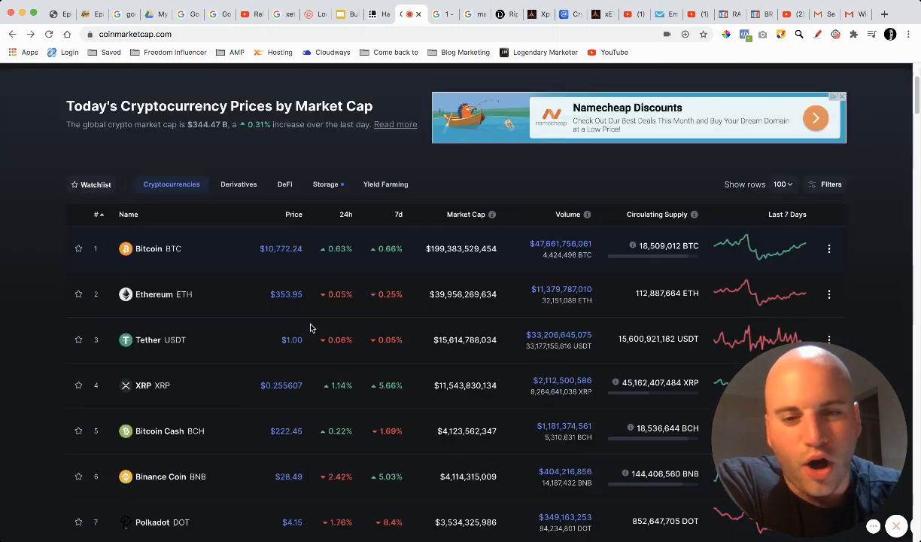
scroll("down", 3)
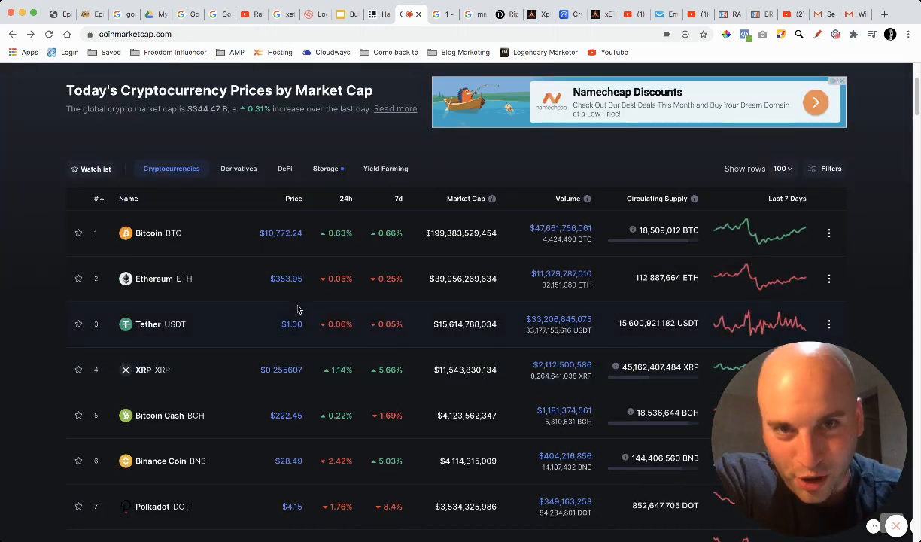
scroll("up", 3)
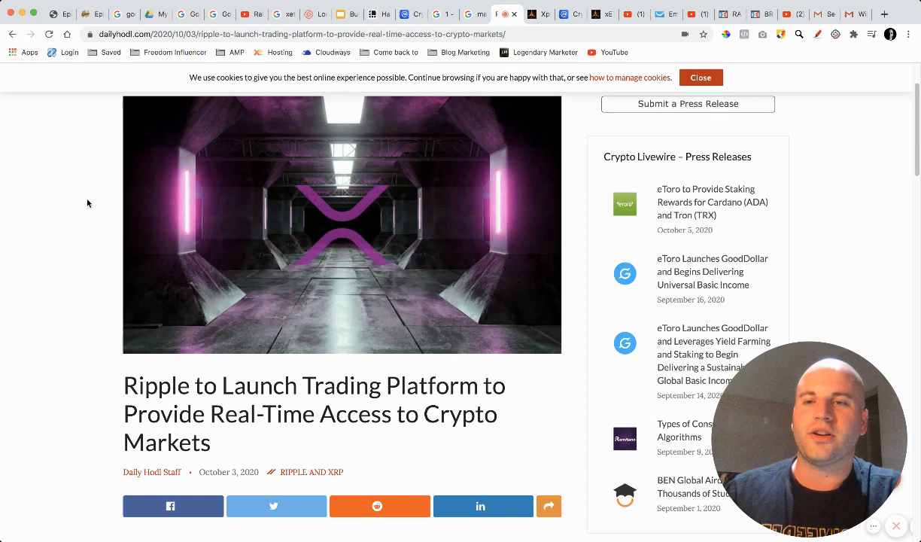
Dismiss the cookie notice and scroll into the body of the Ripple article
scroll("down", 3)
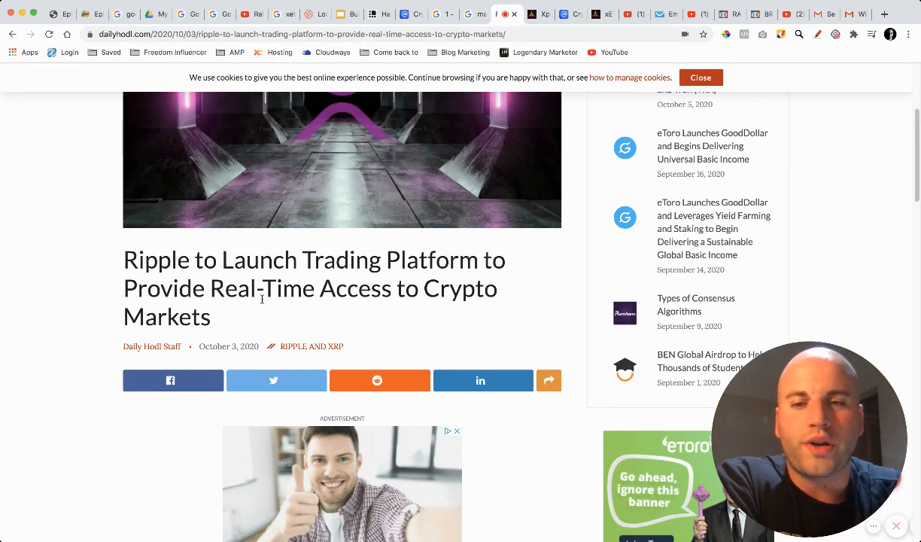
scroll("up", 3)
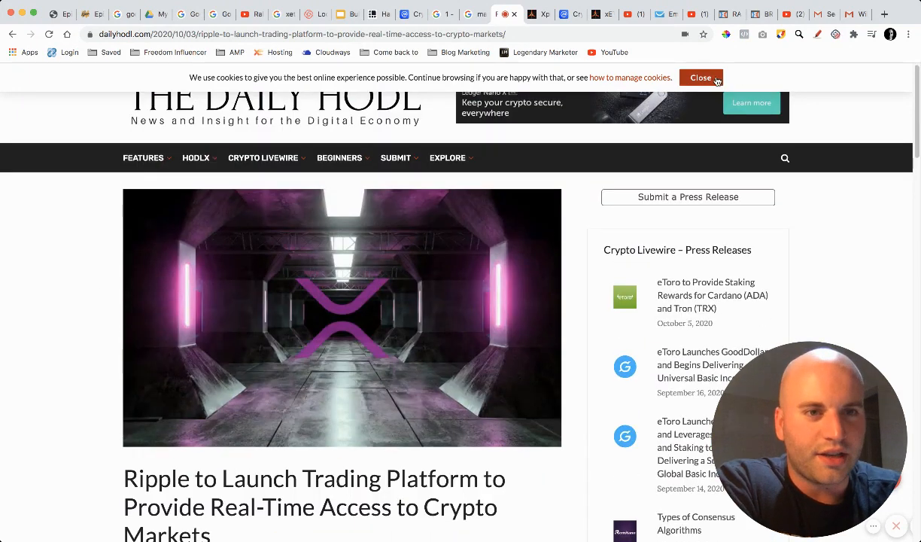
left_click(702, 78)
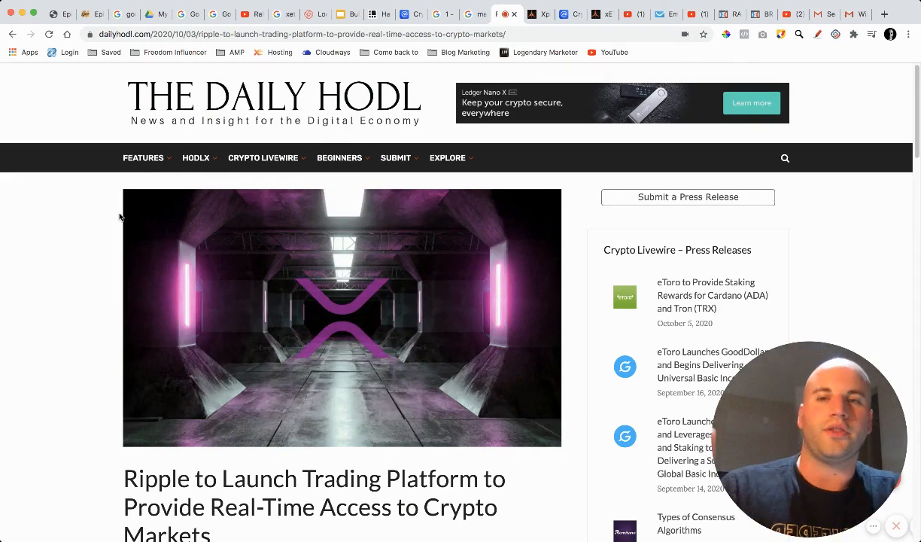
scroll("down", 3)
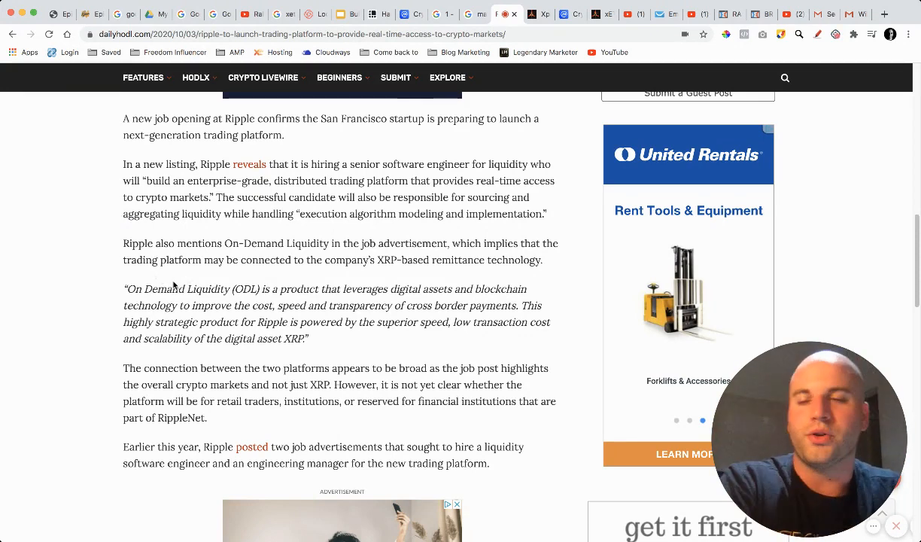
Select the sentence about On-Demand Liquidity and continue reading down the article
left_click_drag(124, 243, 424, 259)
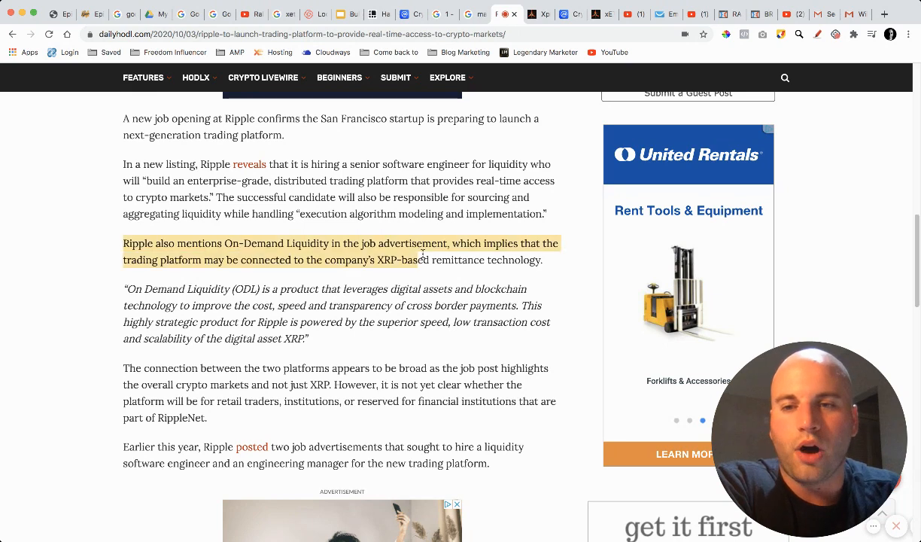
left_click_drag(419, 259, 541, 259)
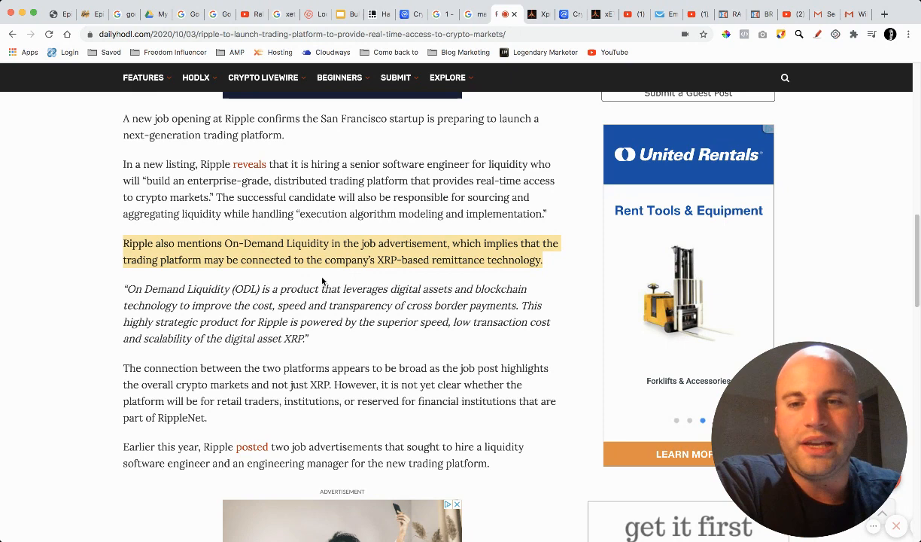
mouse_move(485, 272)
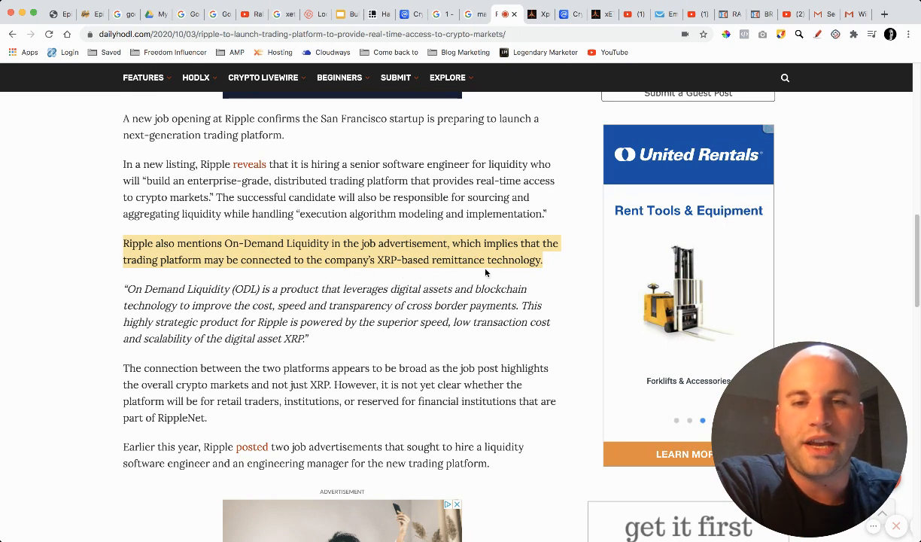
scroll("down", 3)
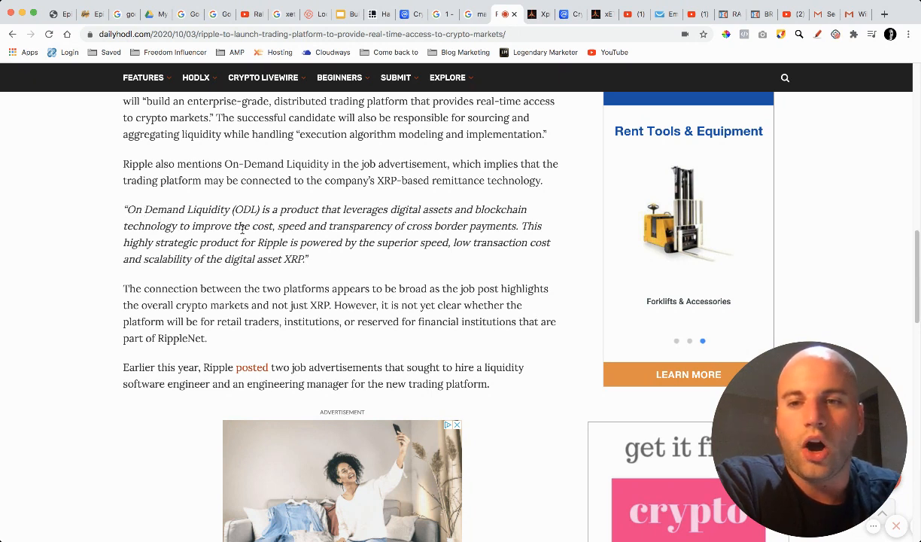
mouse_move(345, 259)
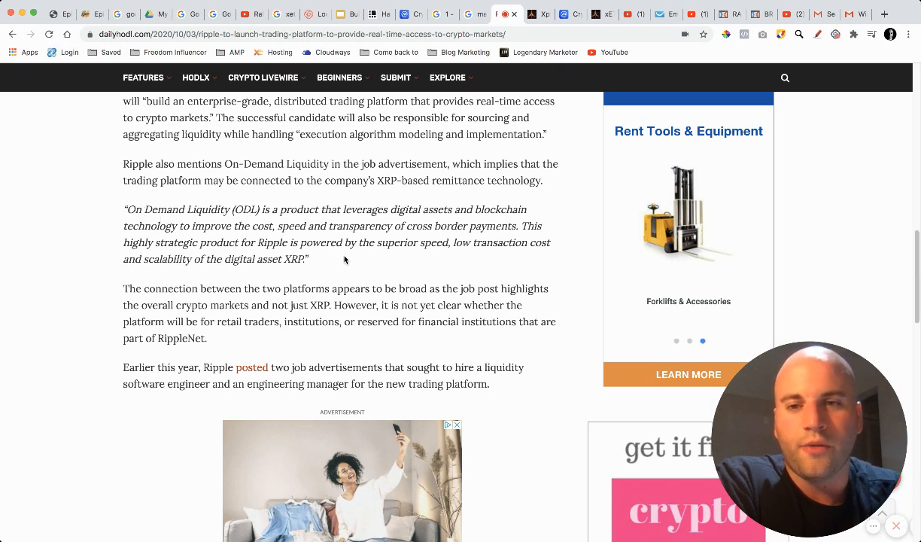
Highlight the On Demand Liquidity quote and the XRP speed and low-cost sentence, then return to the headline
left_click_drag(340, 209, 527, 209)
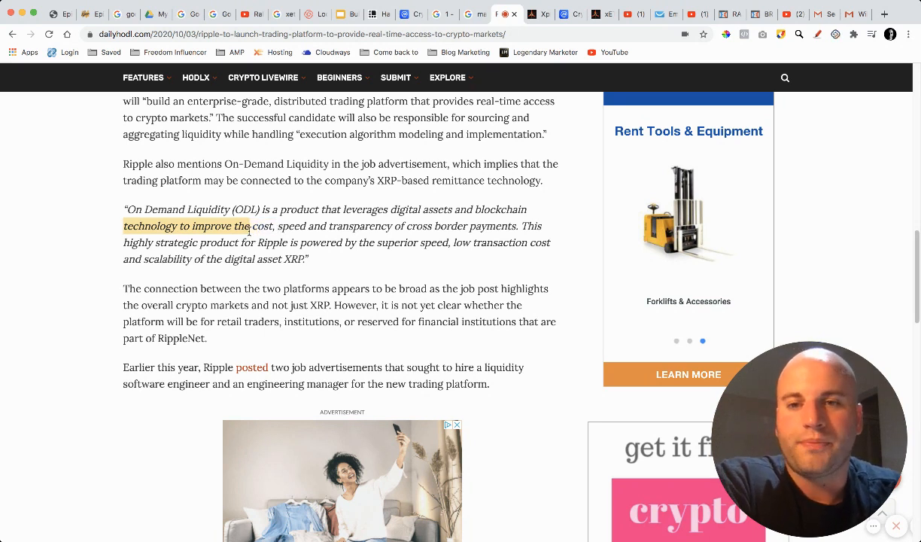
left_click_drag(249, 226, 436, 226)
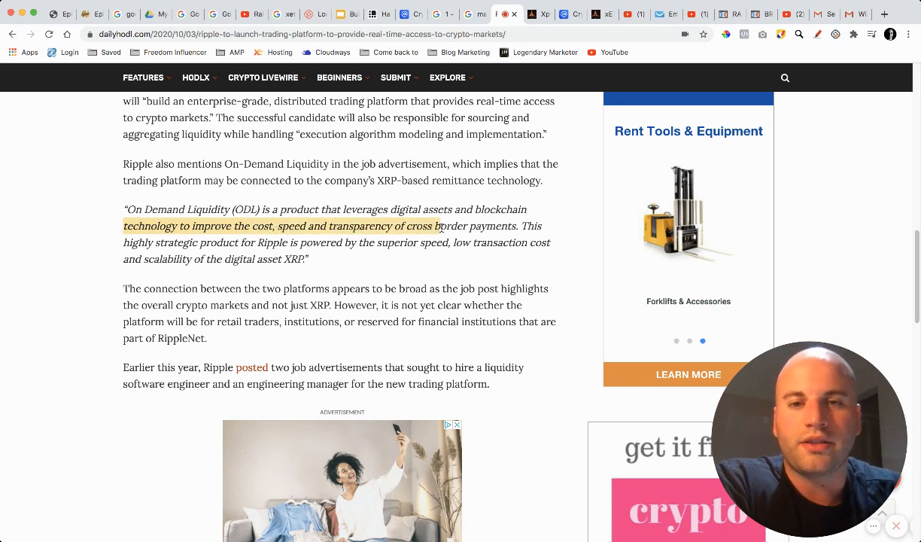
left_click(530, 226)
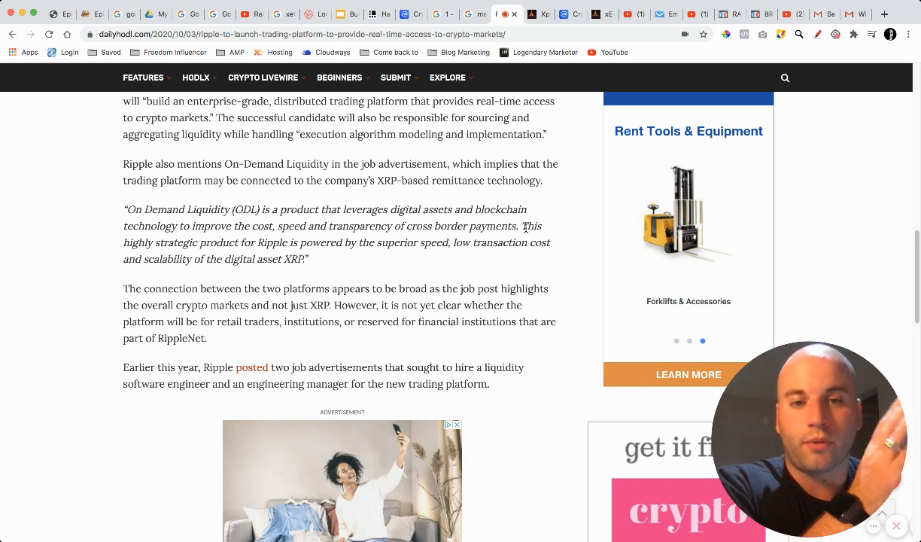
left_click_drag(521, 226, 193, 259)
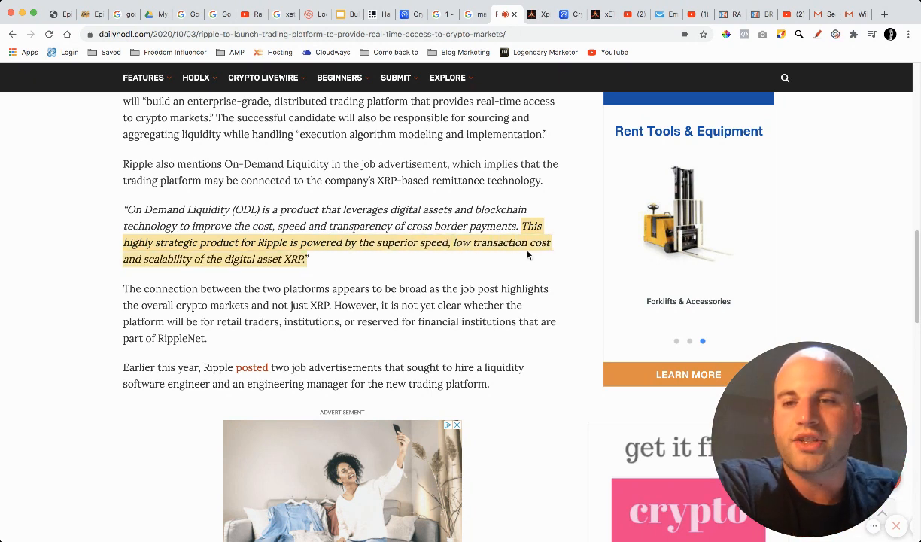
mouse_move(340, 256)
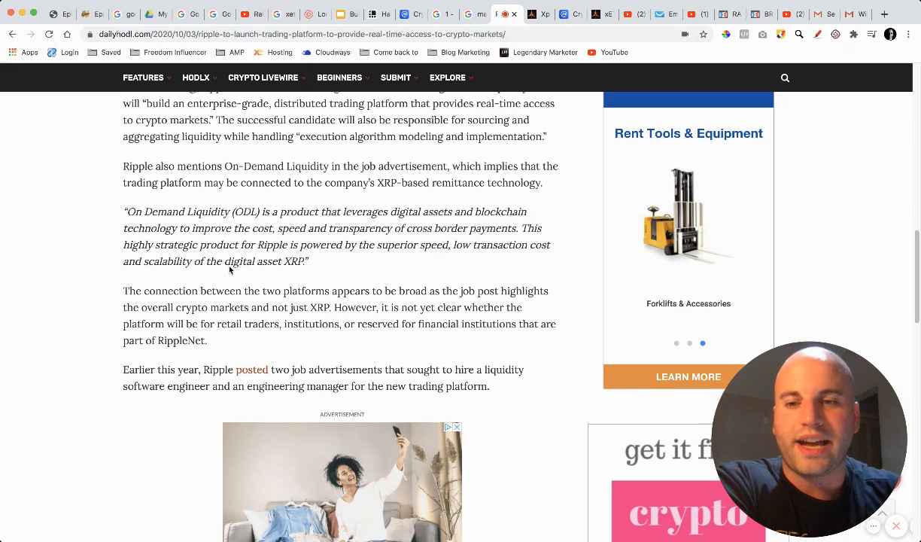
scroll("up", 3)
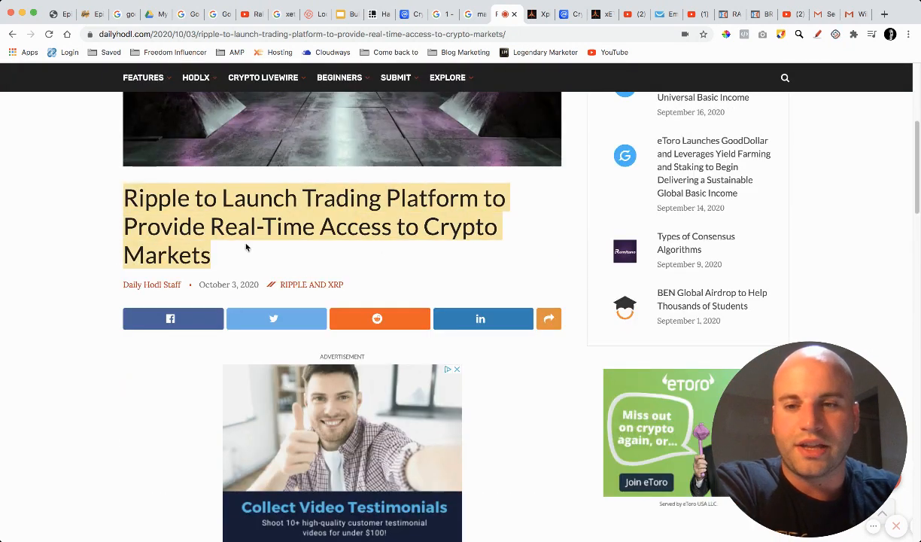
Return to CoinMarketCap and scroll down until the ranking table fills the view
left_click(99, 240)
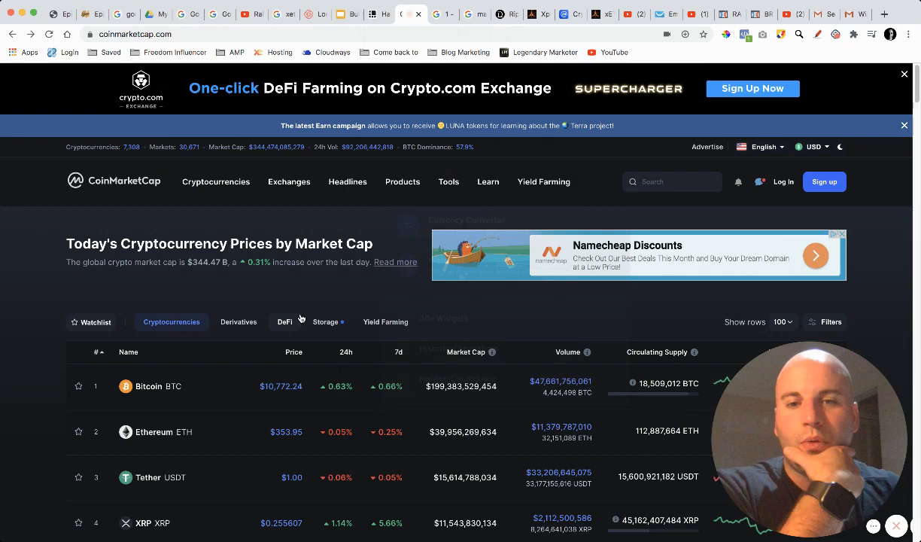
scroll("down", 3)
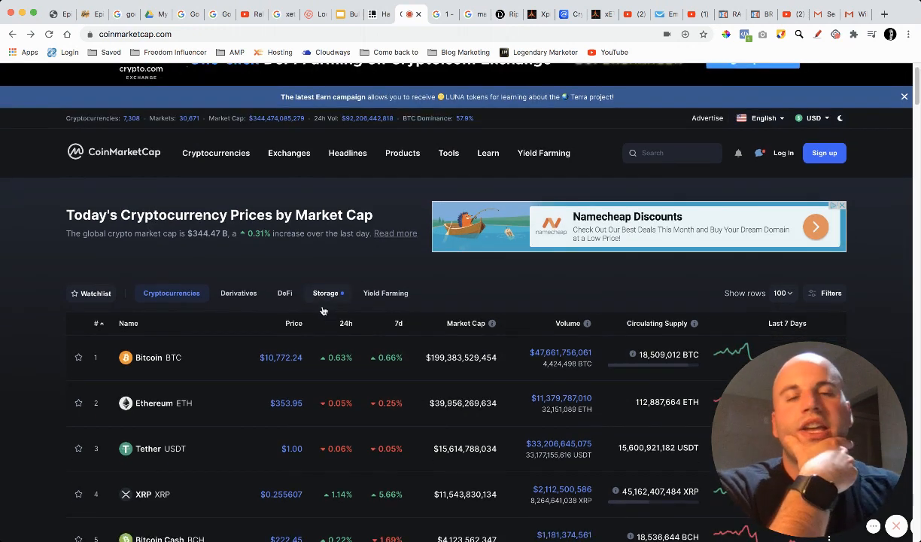
scroll("down", 3)
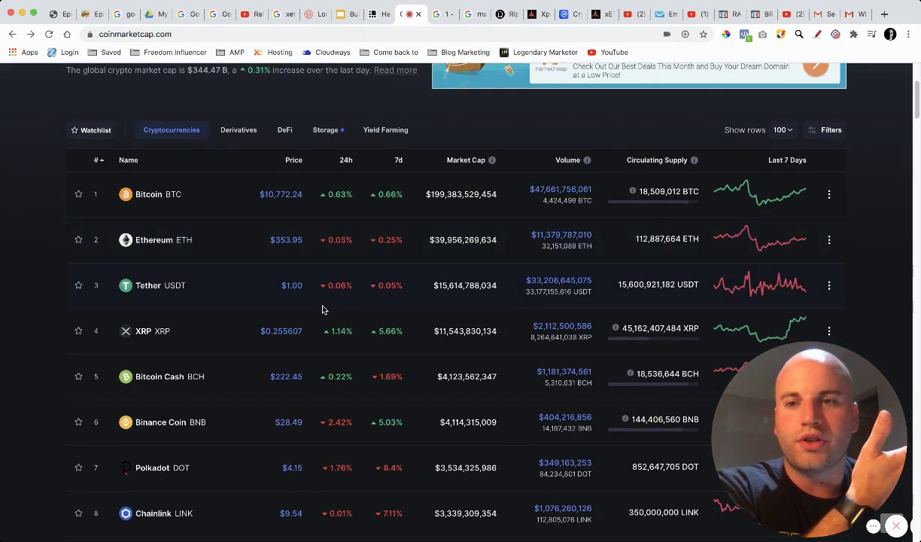
scroll("down", 3)
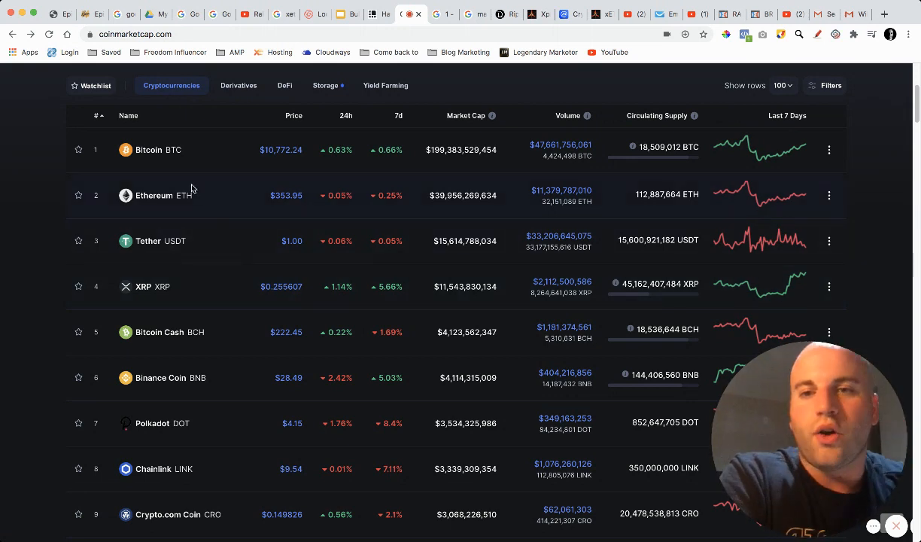
mouse_move(211, 184)
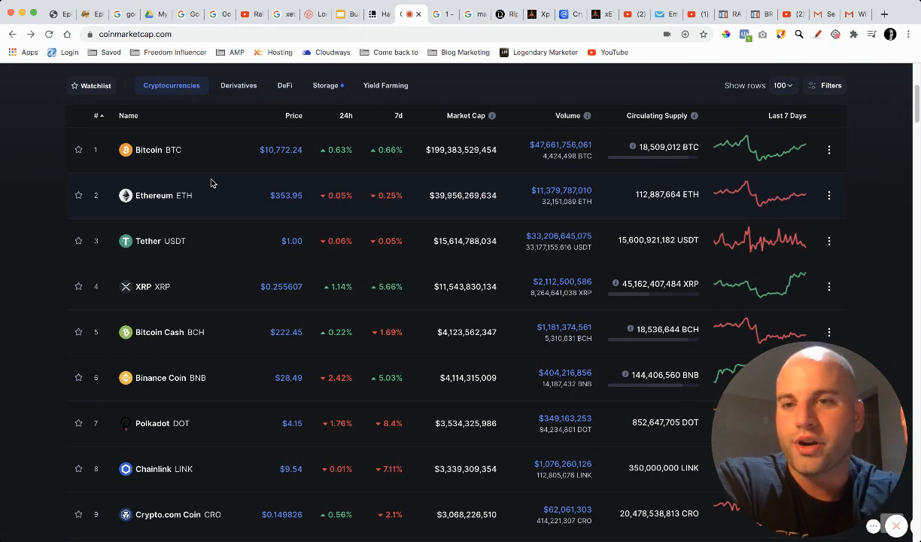
mouse_move(249, 194)
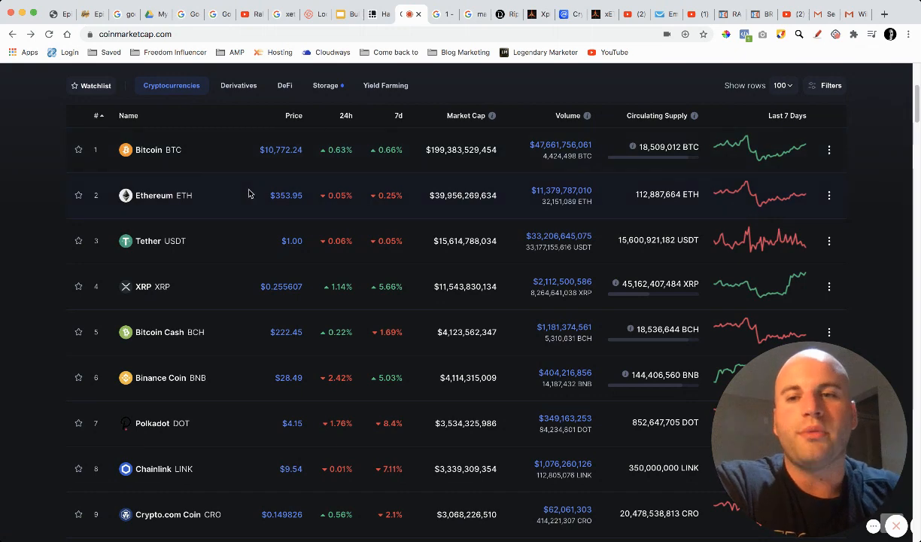
mouse_move(217, 235)
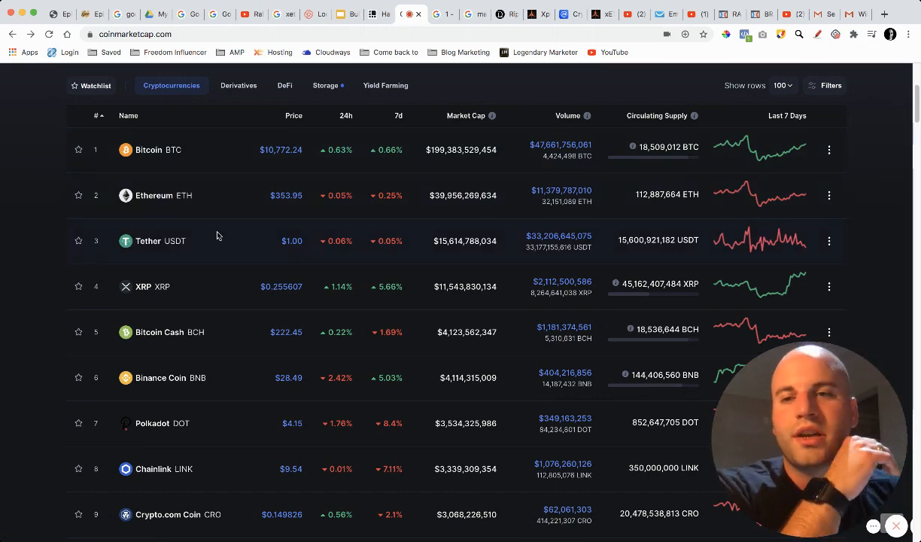
mouse_move(199, 163)
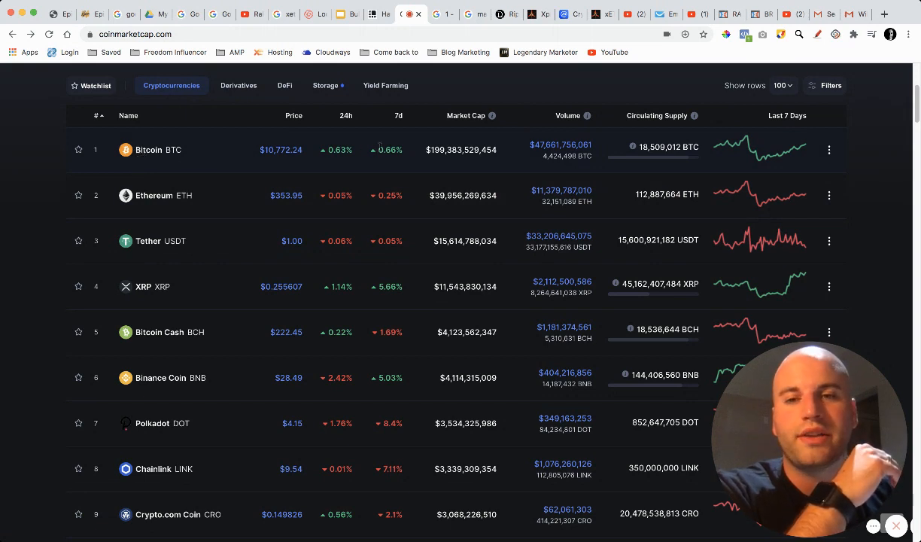
mouse_move(214, 178)
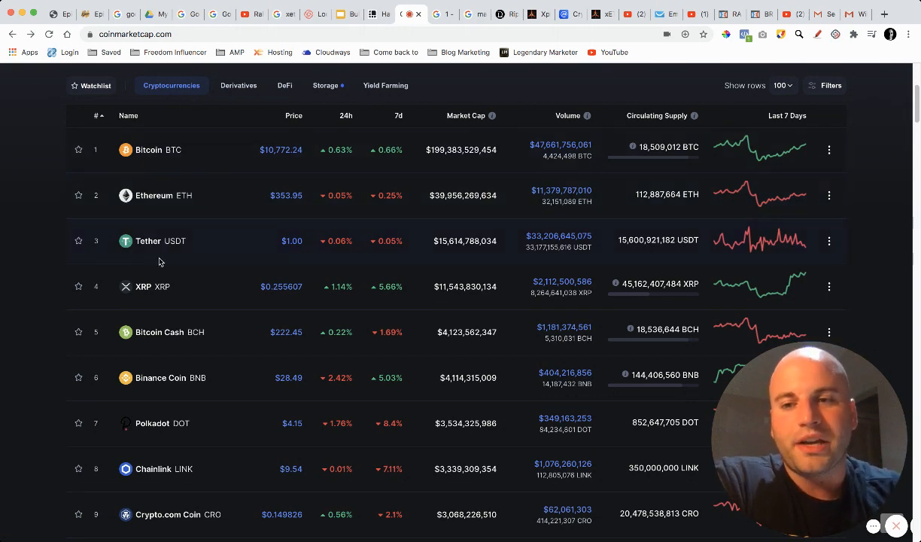
mouse_move(240, 193)
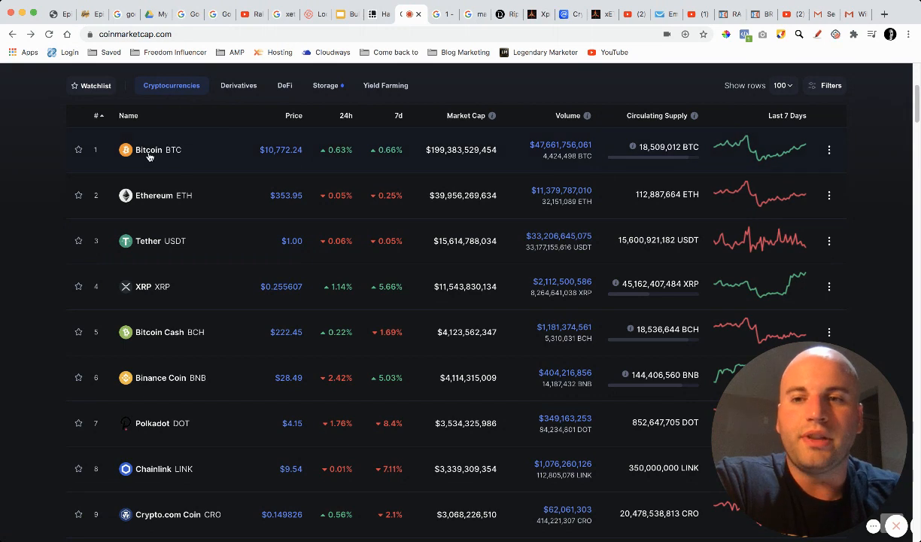
mouse_move(233, 209)
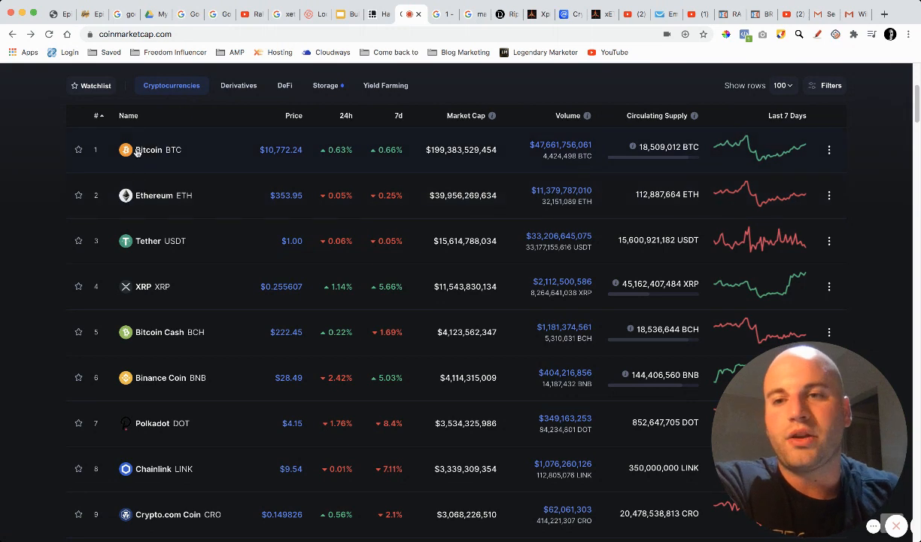
mouse_move(219, 187)
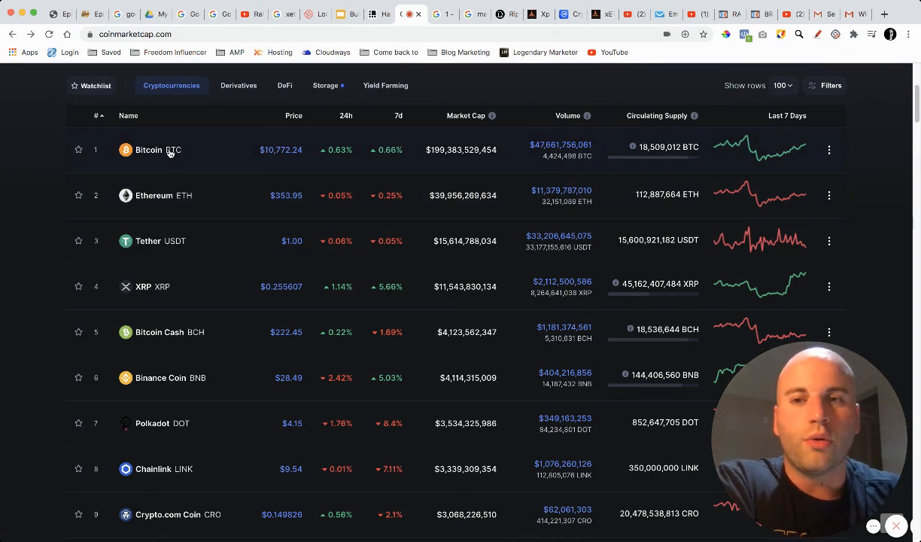
scroll("down", 3)
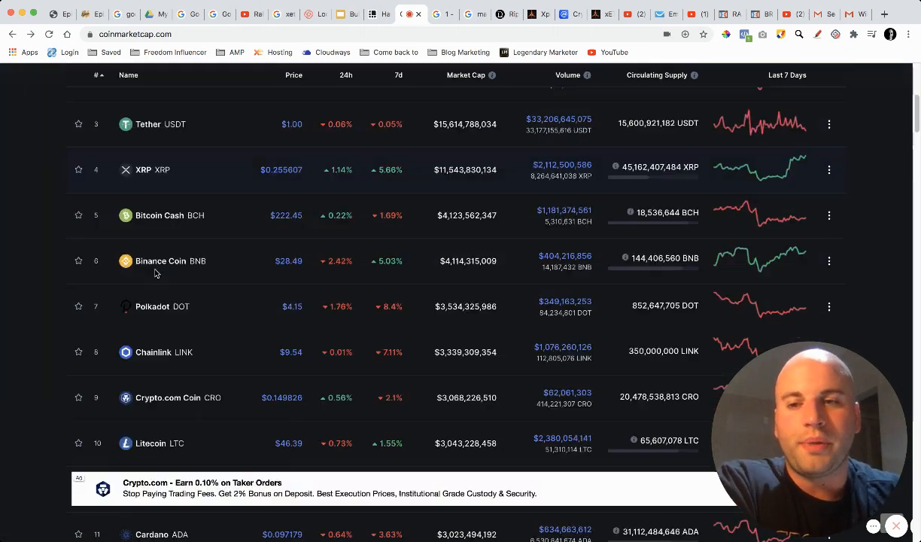
scroll("up", 3)
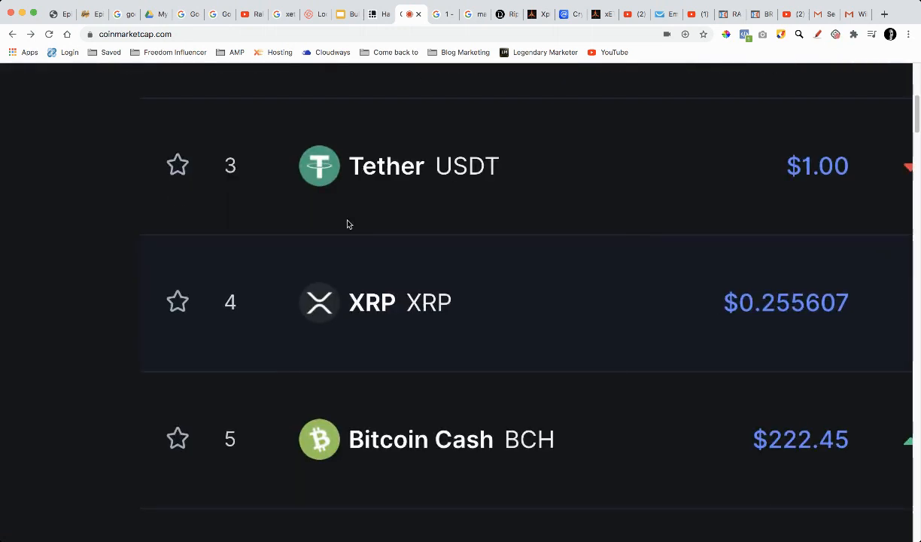
scroll("right", 3)
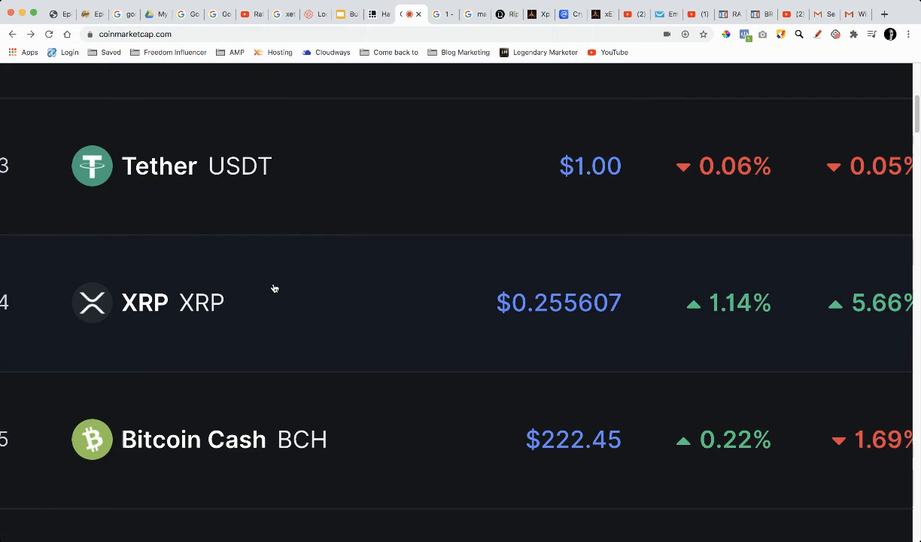
scroll("up", 3)
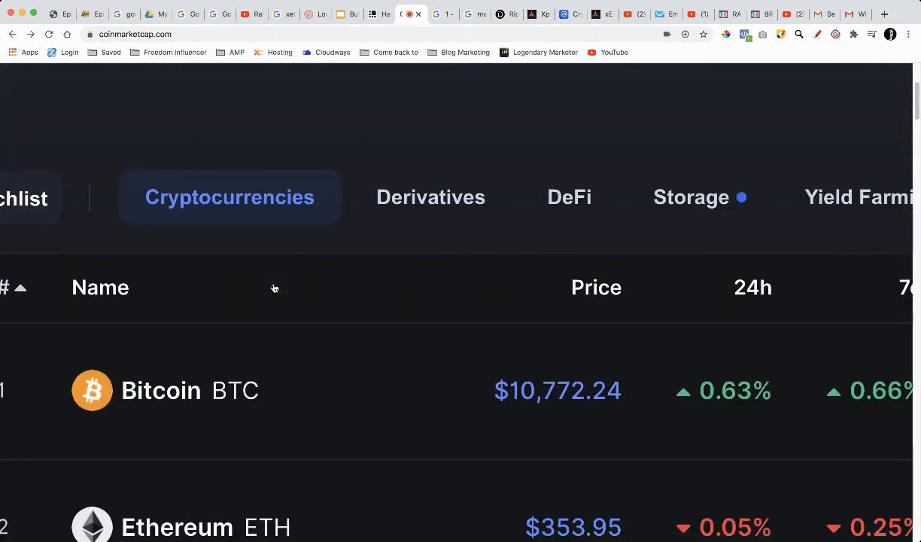
scroll("down", 3)
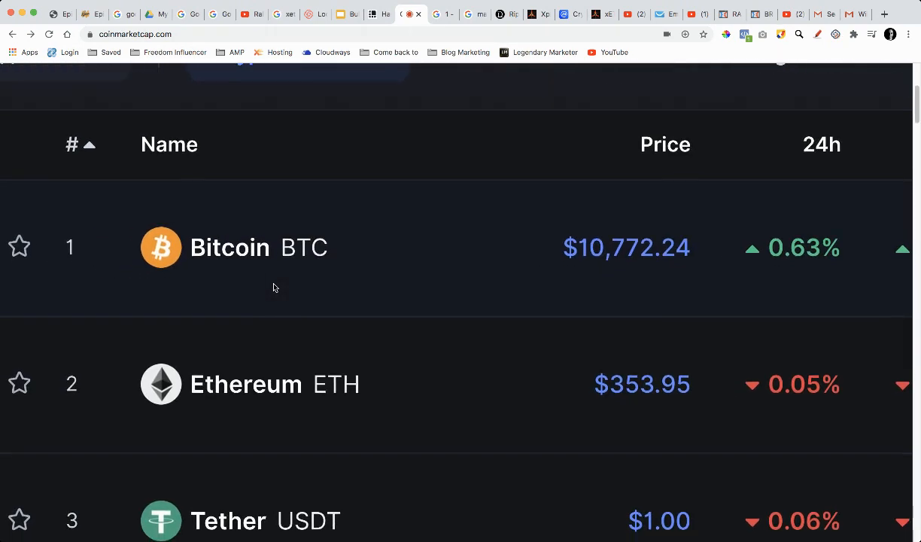
scroll("down", 3)
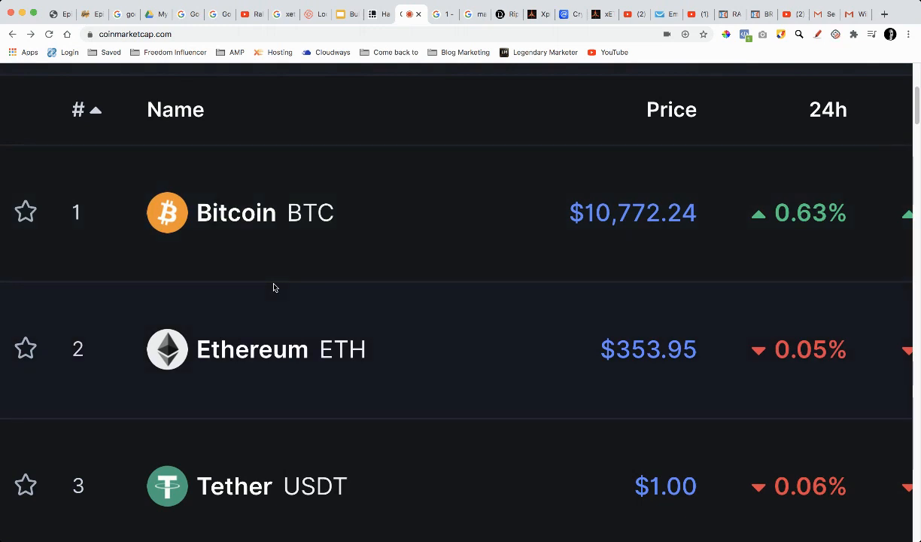
scroll("down", 3)
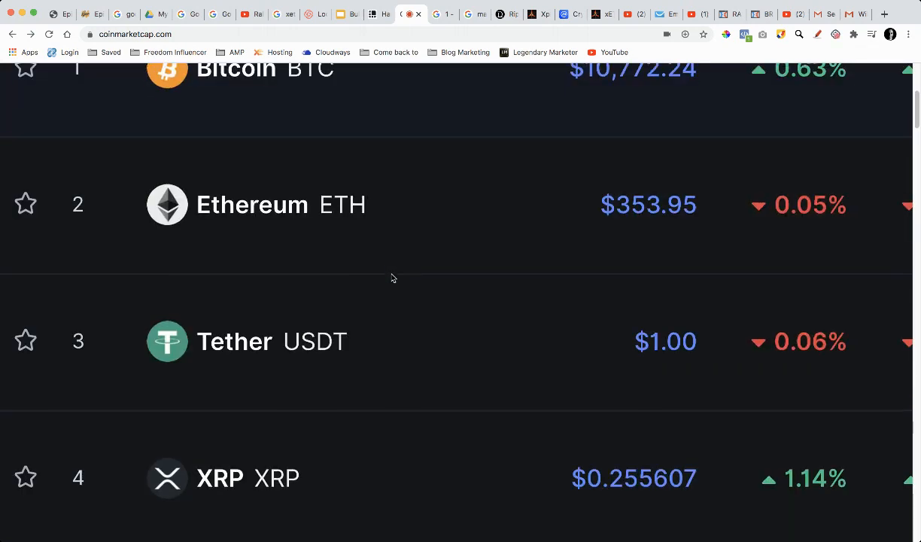
scroll("up", 3)
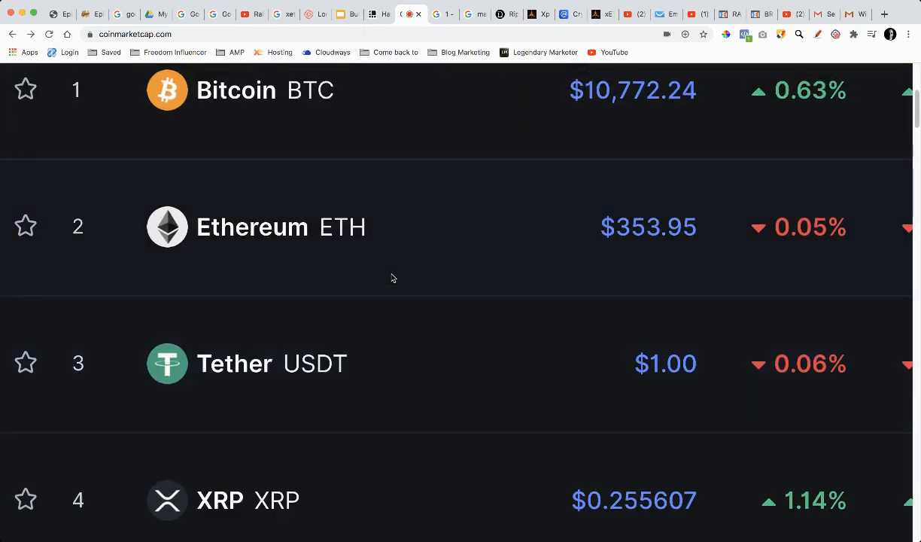
scroll("down", 3)
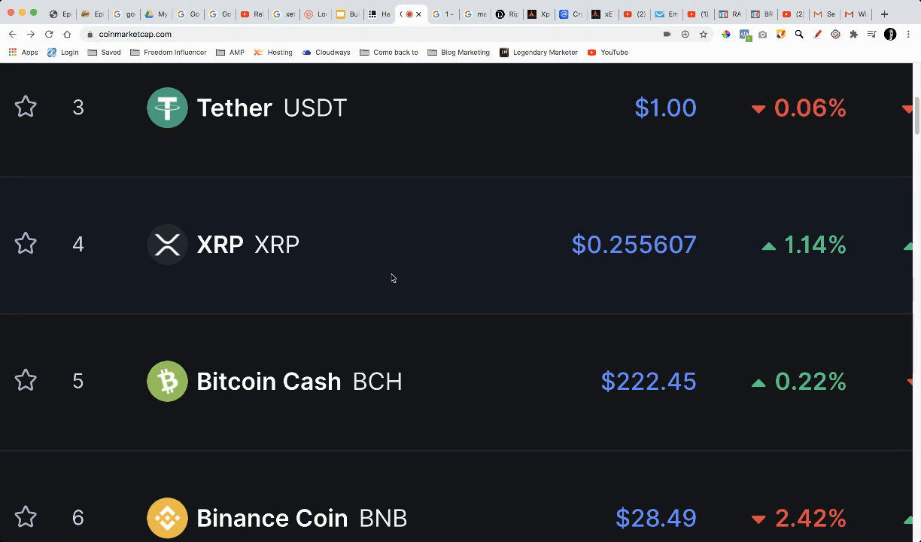
mouse_move(404, 301)
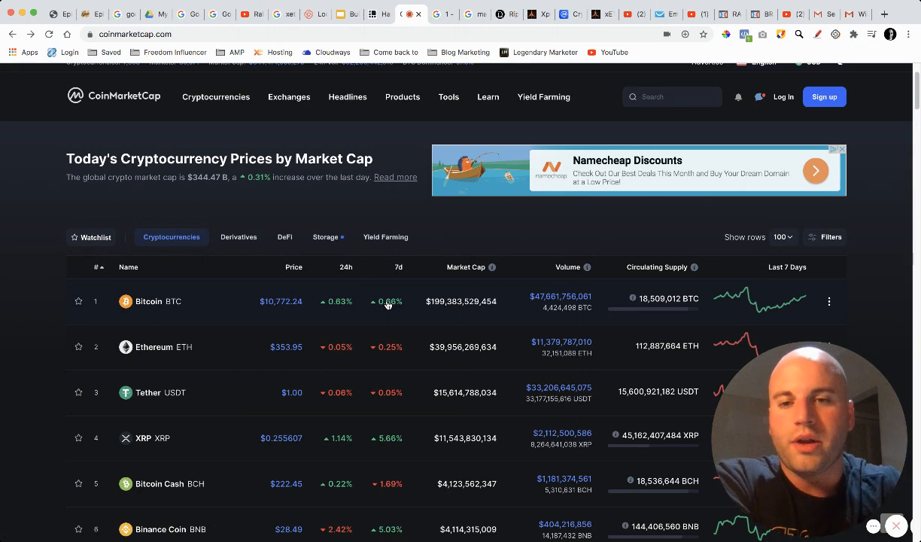
mouse_move(265, 325)
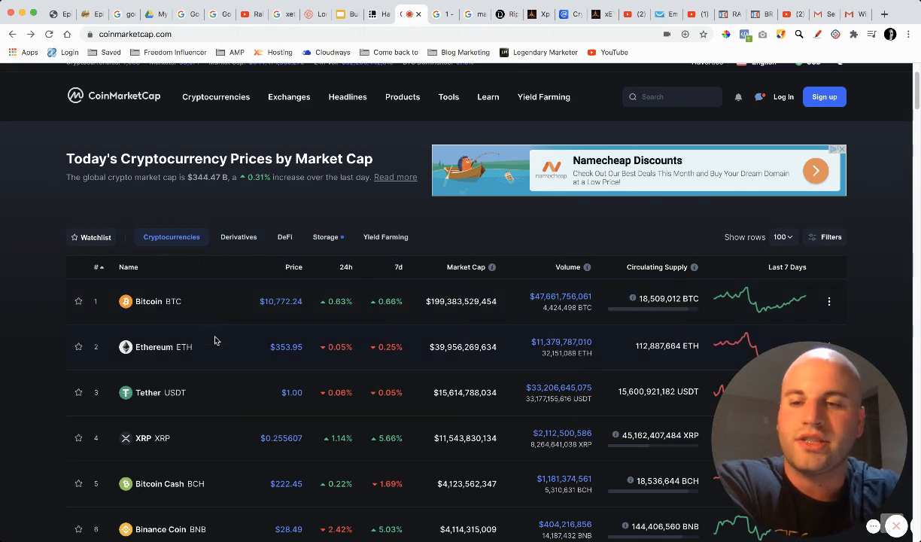
scroll("down", 3)
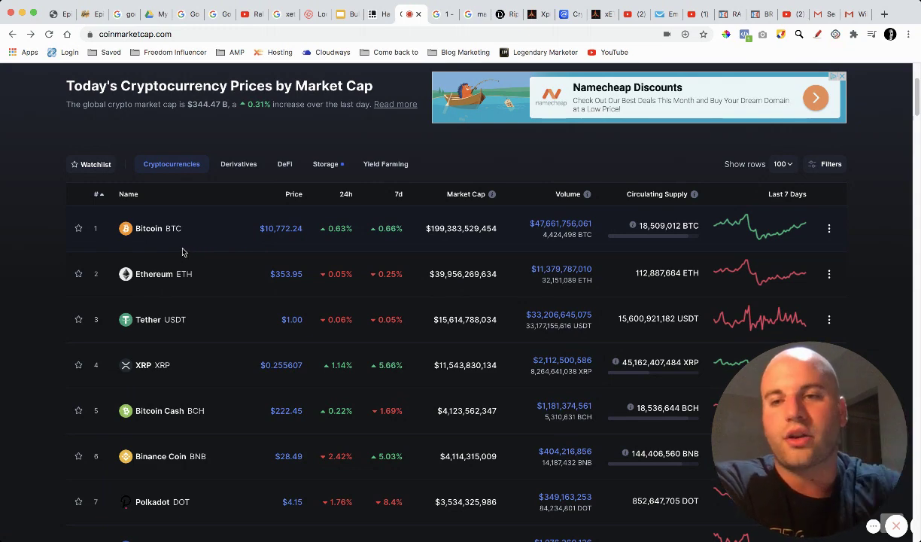
Search 'xeth' and open the Xplosive Ethereum (XETH) coin page with its $8.27 price and stats
scroll("down", 3)
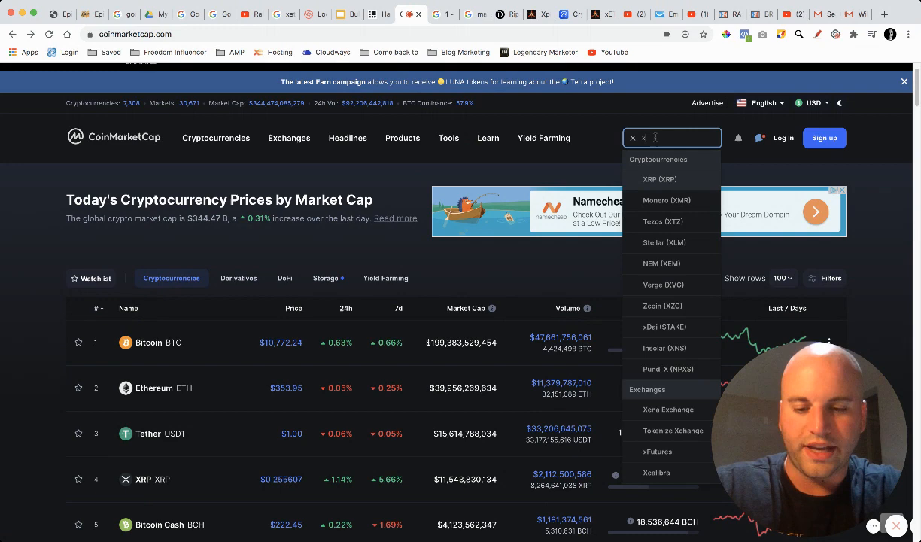
type("xeth")
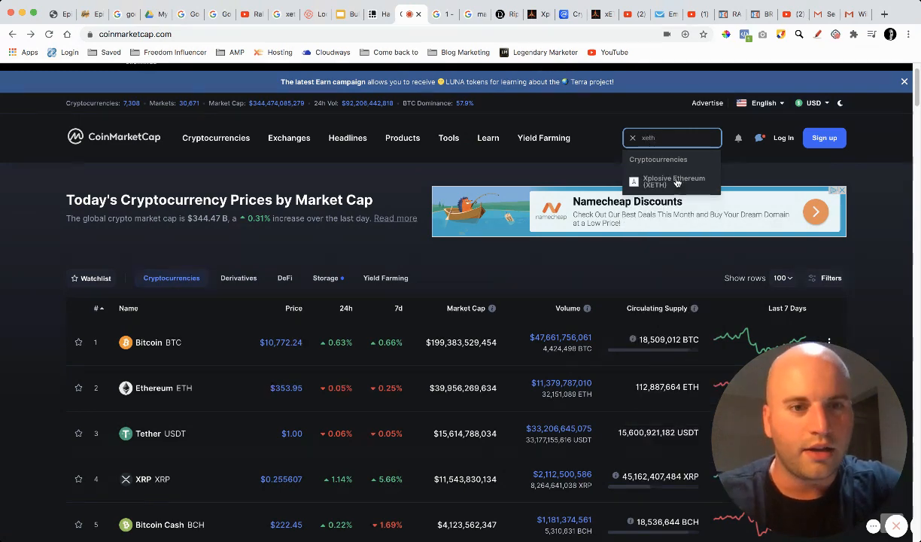
left_click(673, 180)
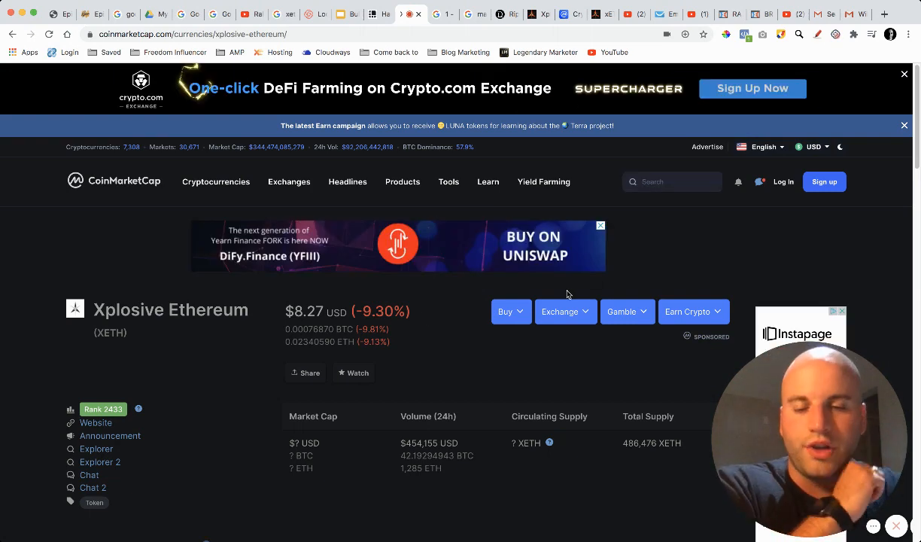
scroll("down", 3)
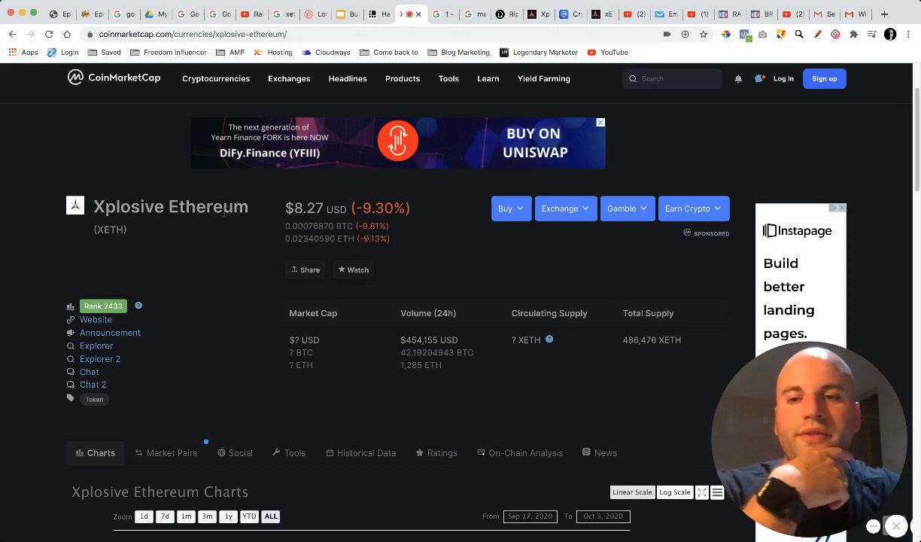
double_click(170, 206)
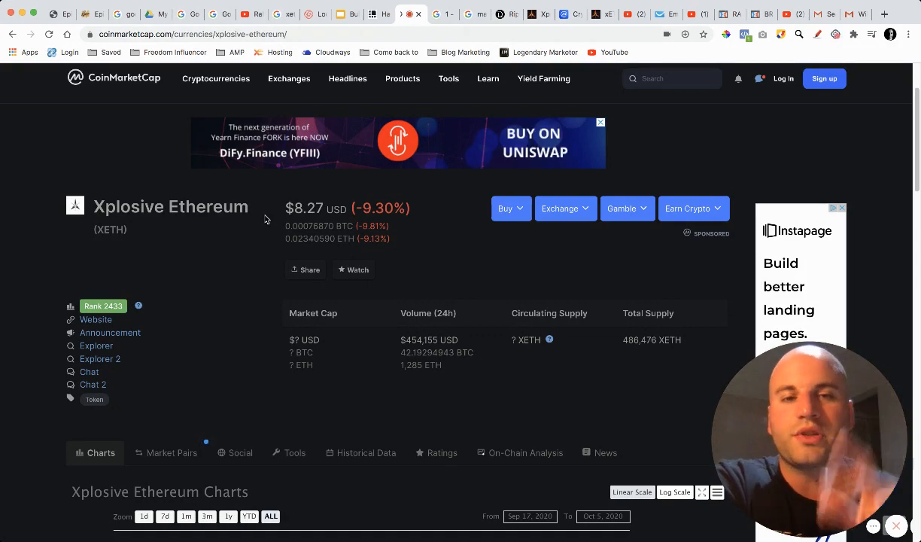
Browse the xeth.finance homepage, scrolling through its sections
left_click(402, 78)
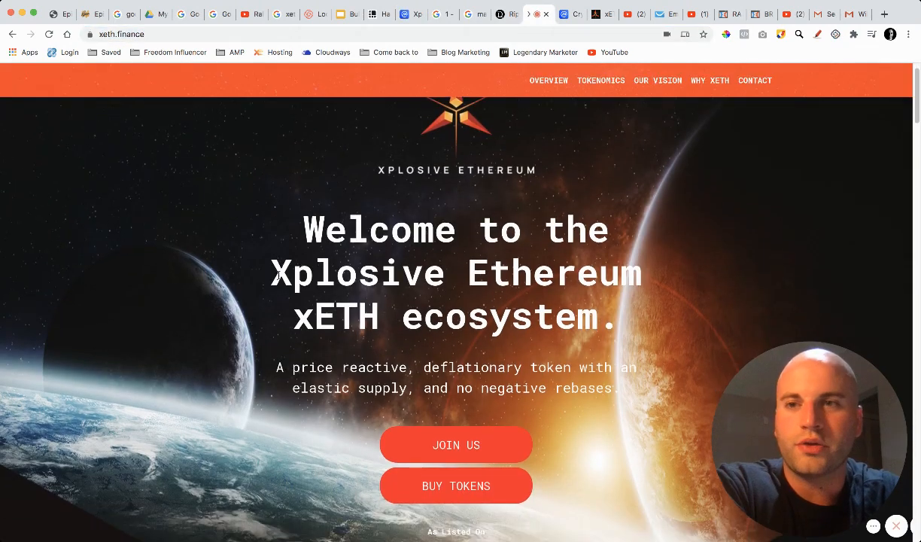
scroll("down", 3)
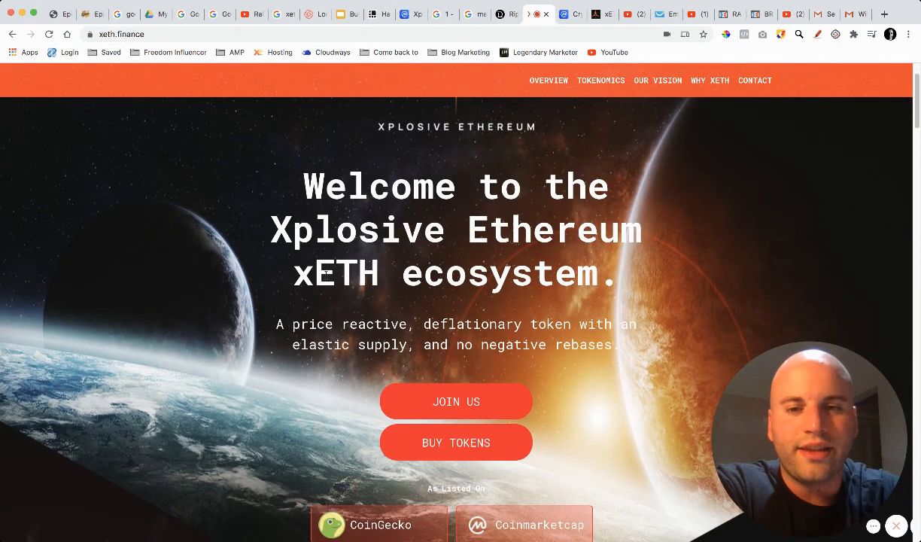
scroll("down", 3)
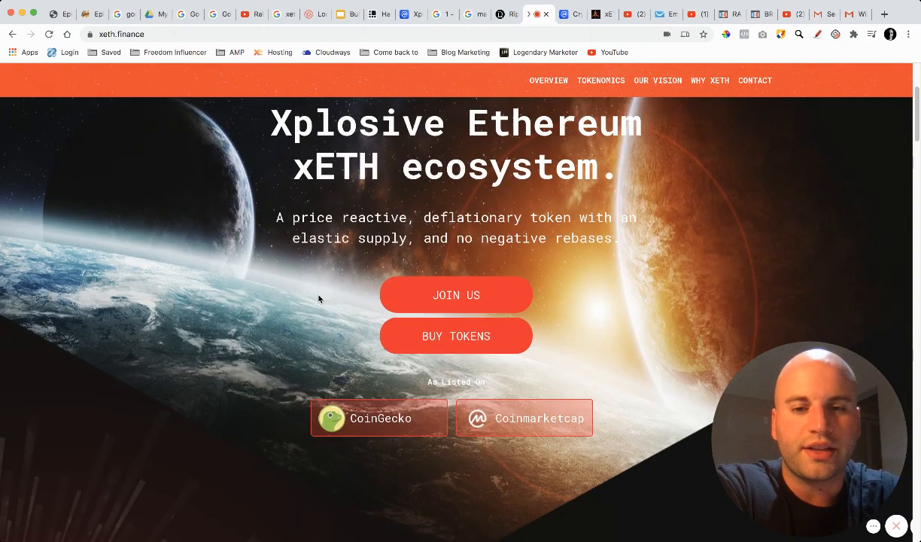
scroll("down", 3)
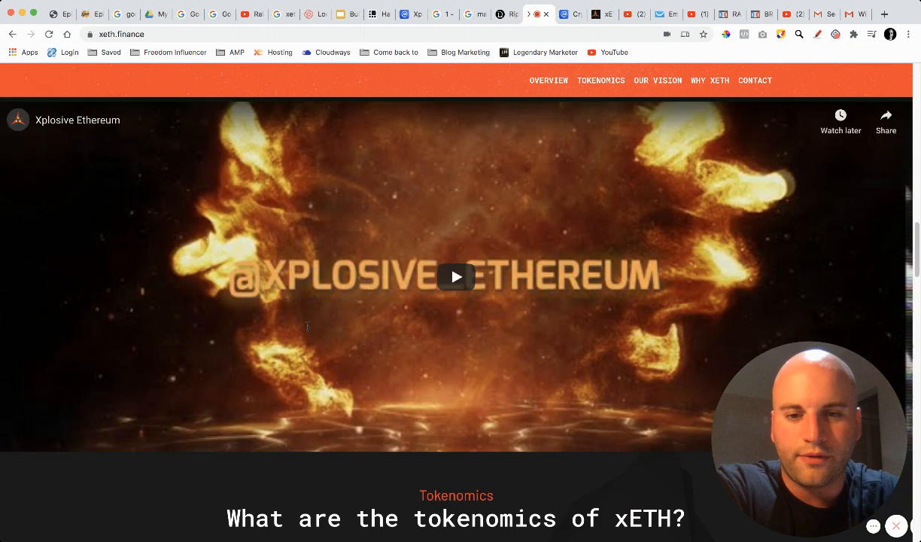
left_click(456, 277)
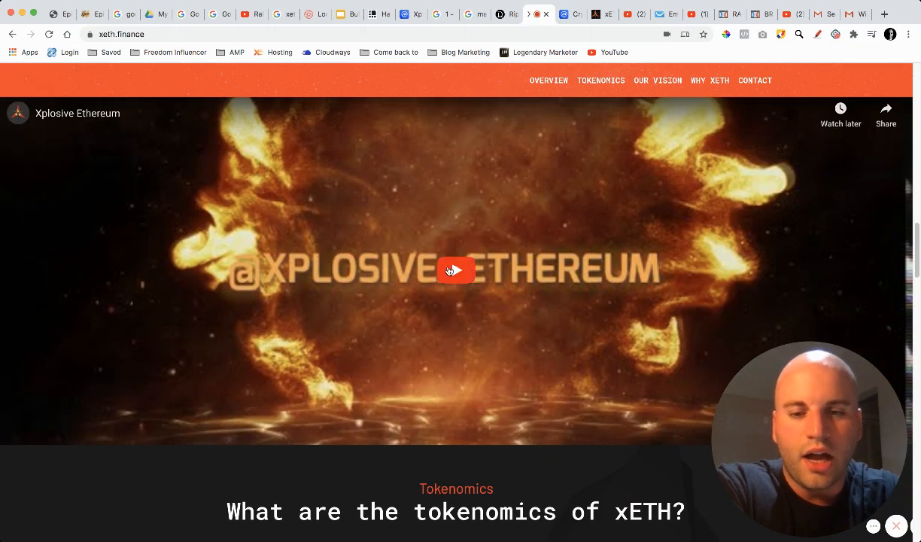
scroll("down", 3)
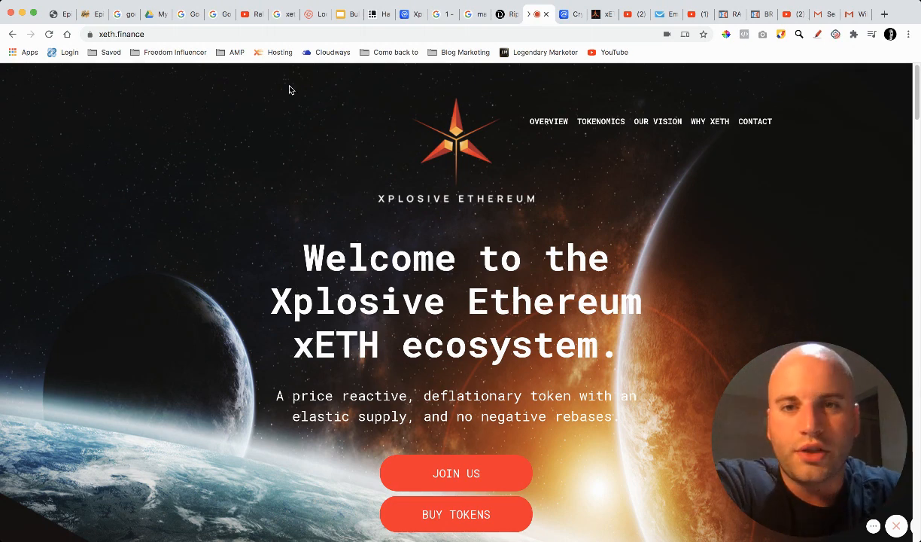
Return to the Google Slides 'To Enter...' giveaway slide
left_click(334, 15)
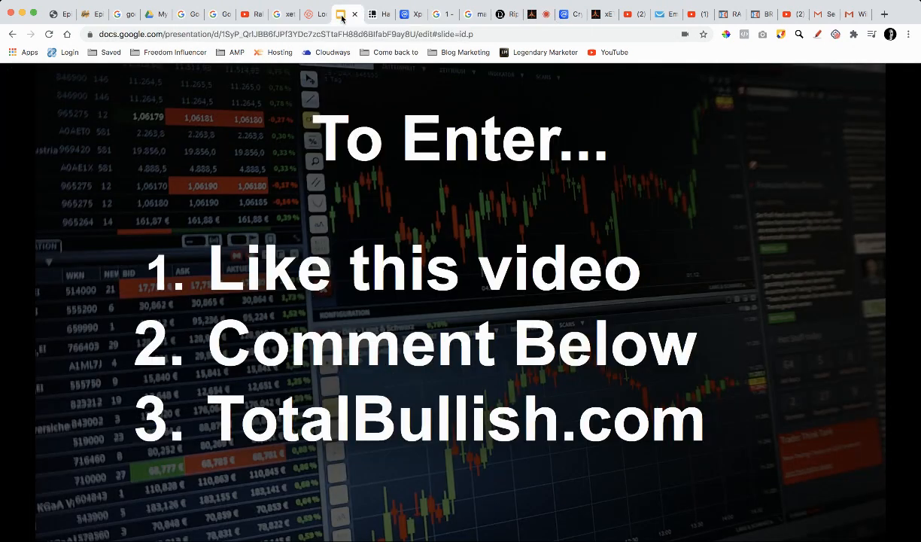